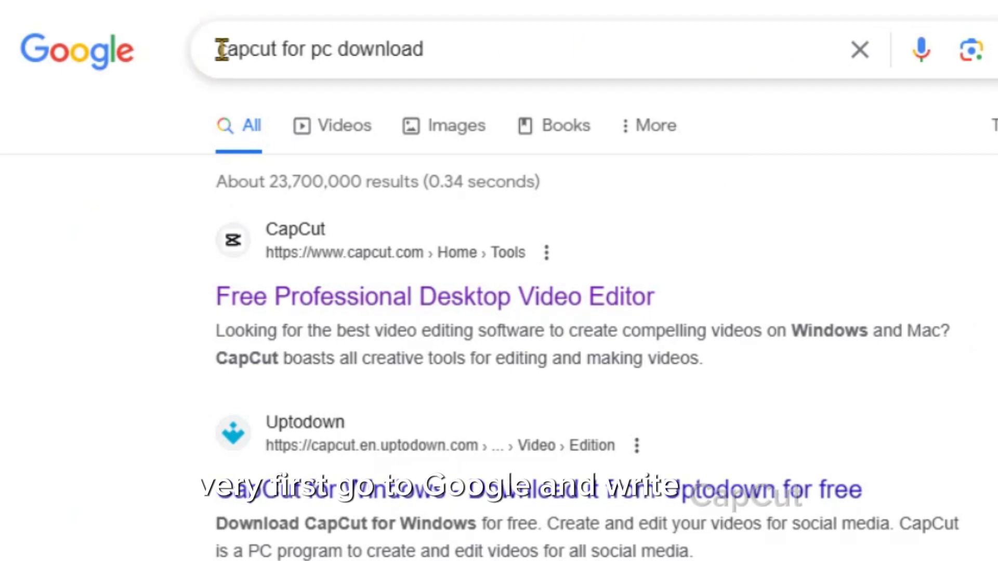
Go to the official CapCut desktop editor page from the Google results
left_click(321, 49)
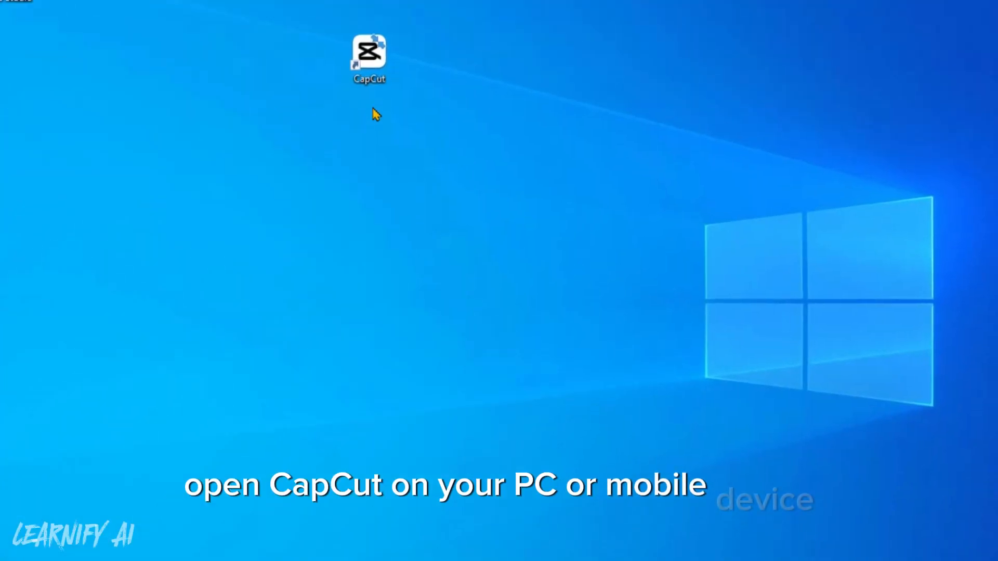
Launch CapCut, create a new project and import the sample video to caption
double_click(368, 50)
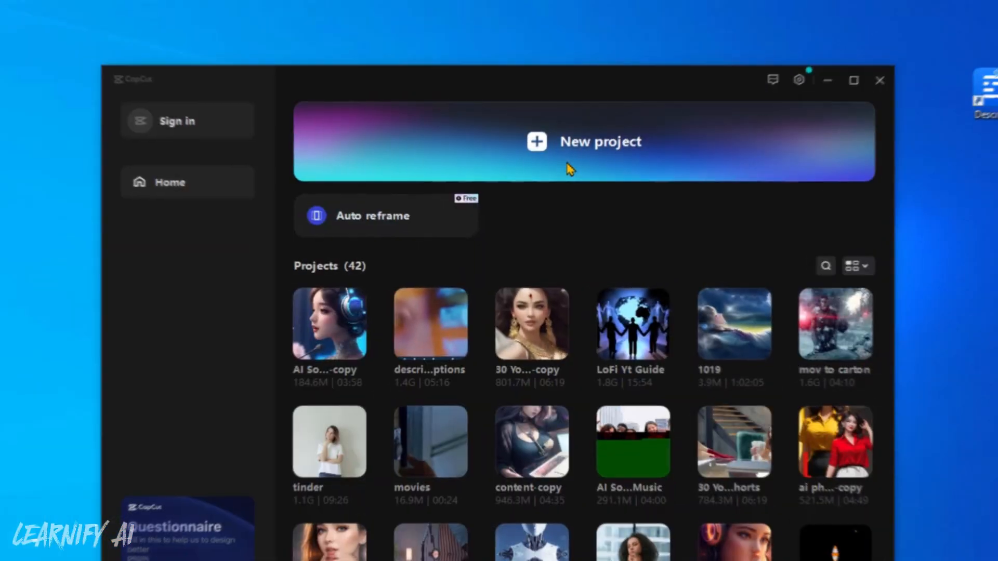
left_click(582, 142)
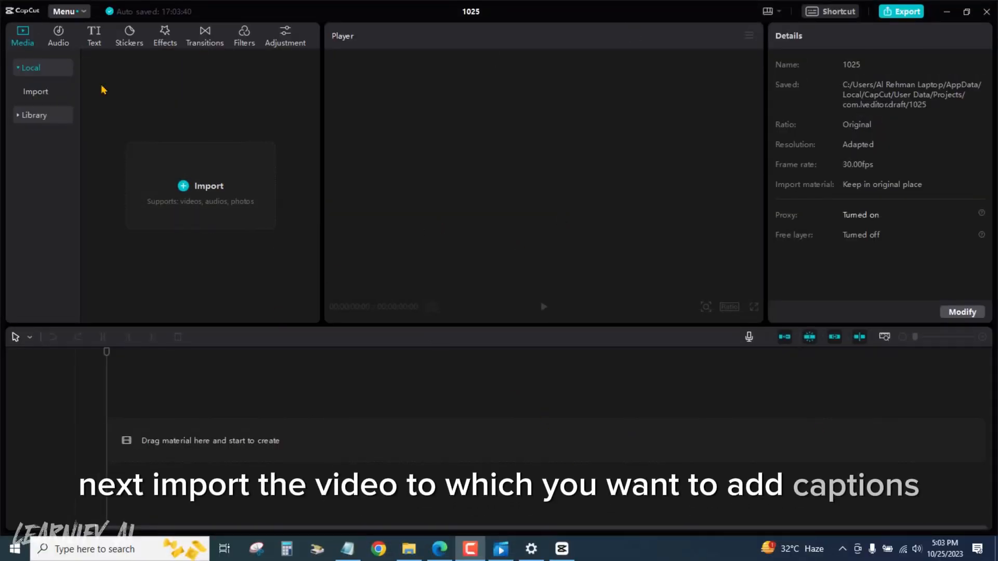
left_click(200, 185)
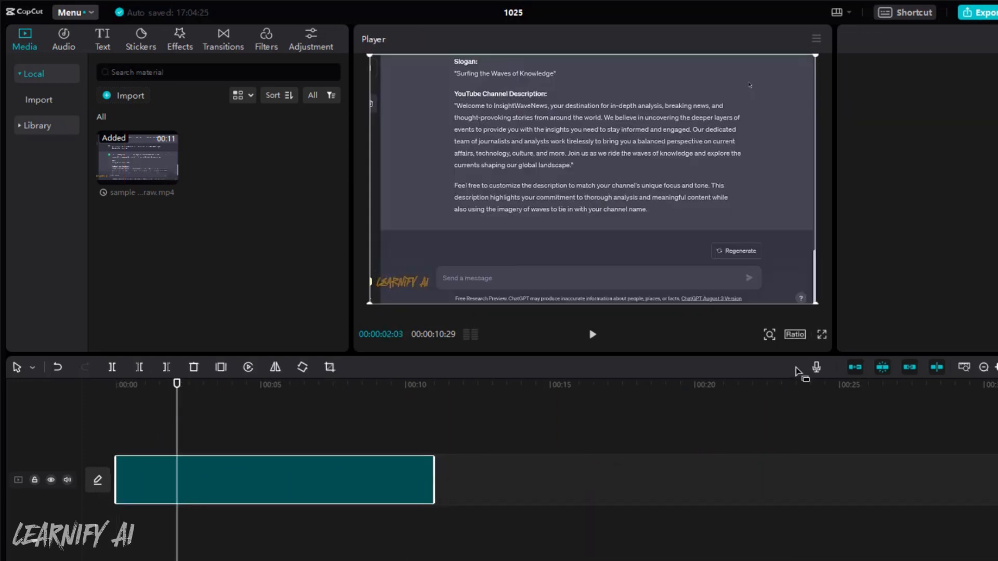
Choose the 16:9 aspect ratio from the player's Ratio menu
left_click(793, 333)
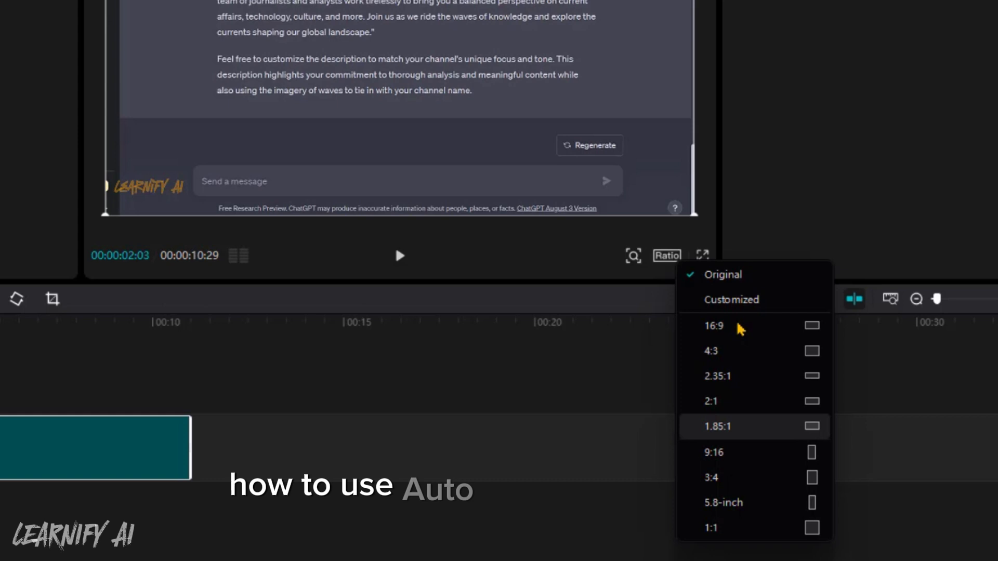
left_click(713, 326)
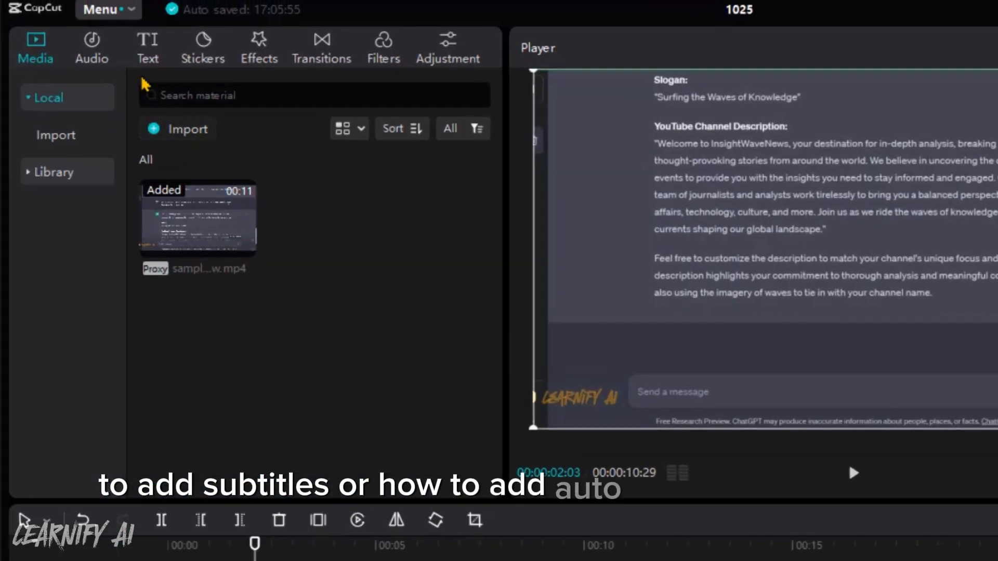
Create English auto captions from speech with Clear current subtitle left unchecked
left_click(148, 48)
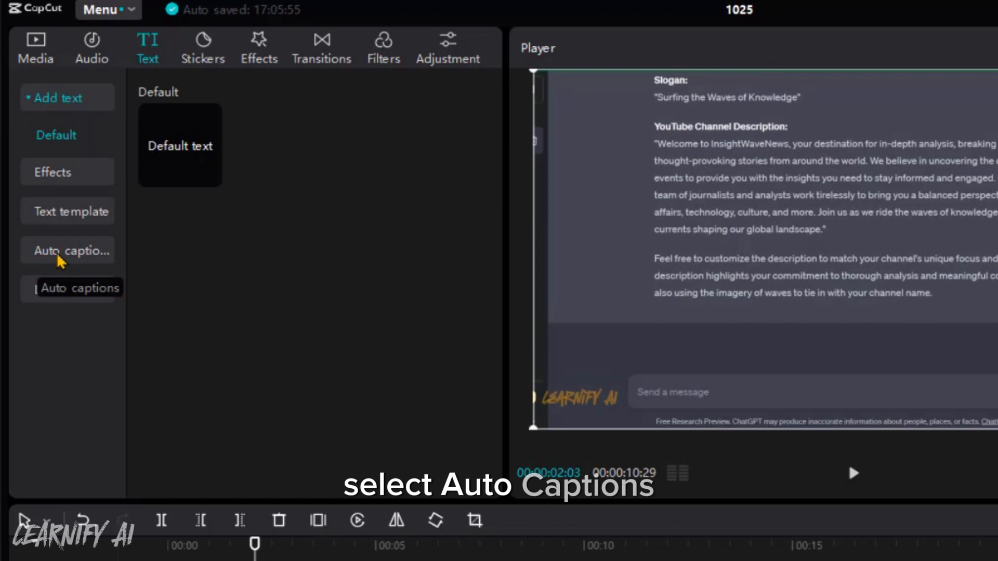
left_click(66, 250)
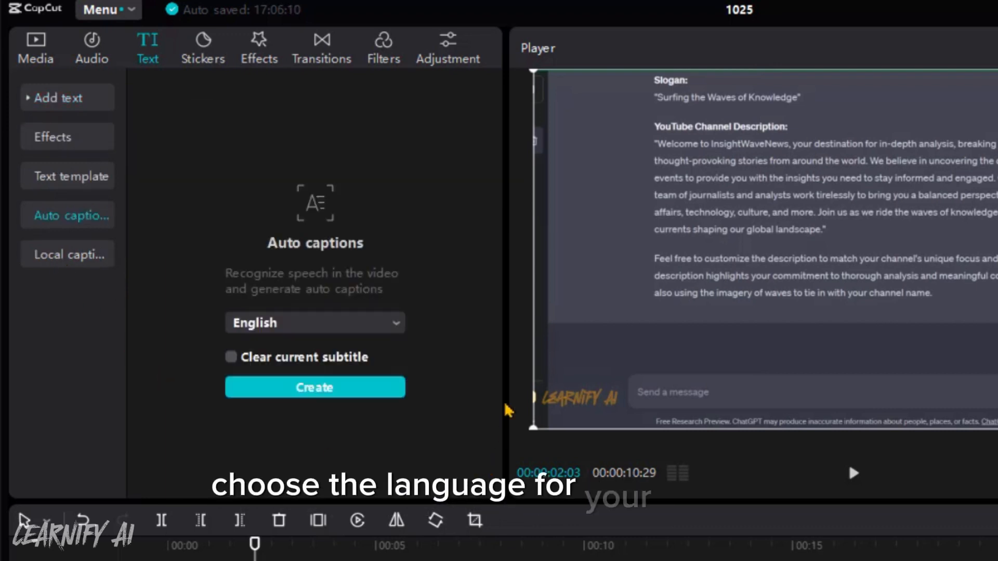
left_click(314, 323)
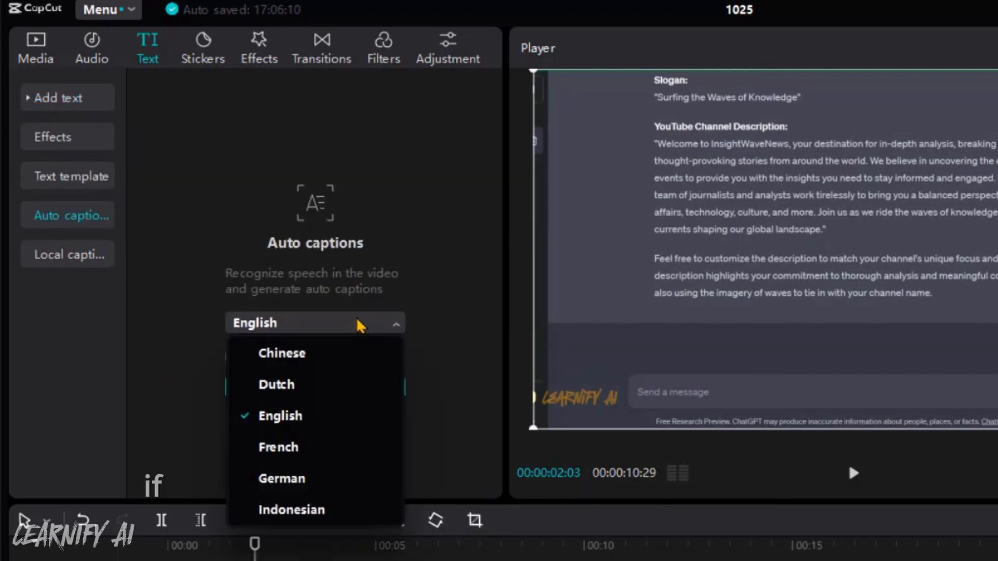
mouse_move(342, 425)
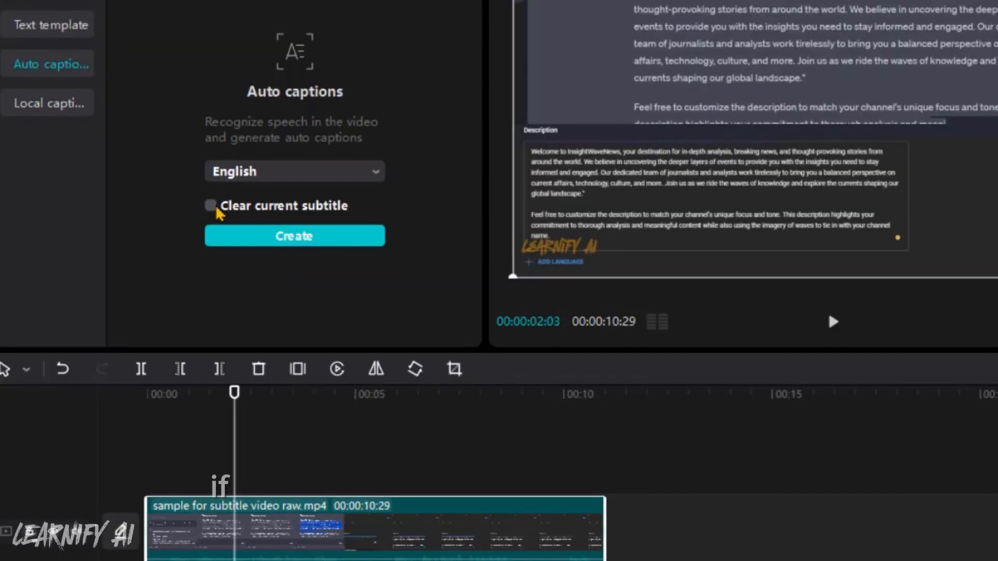
left_click(210, 204)
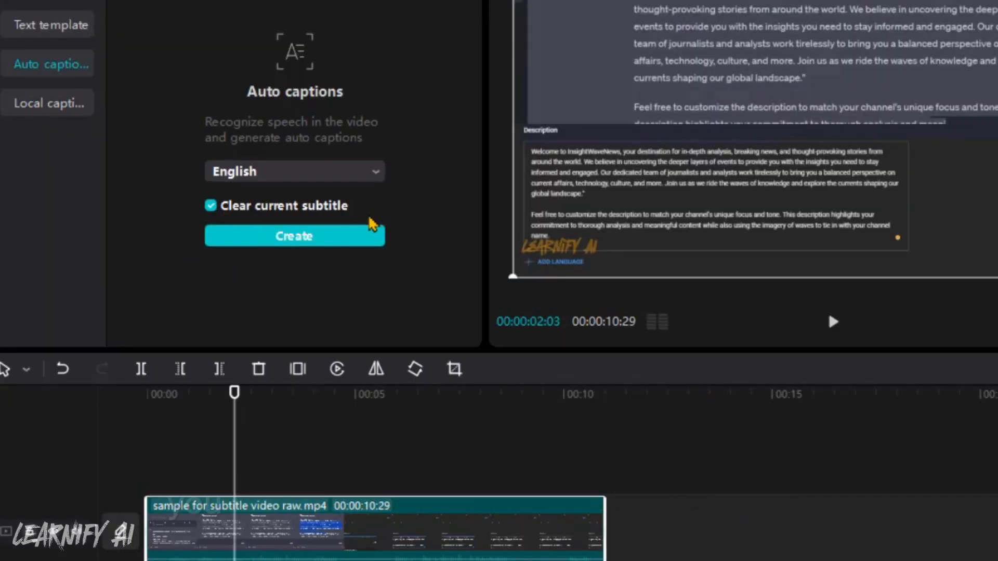
mouse_move(395, 210)
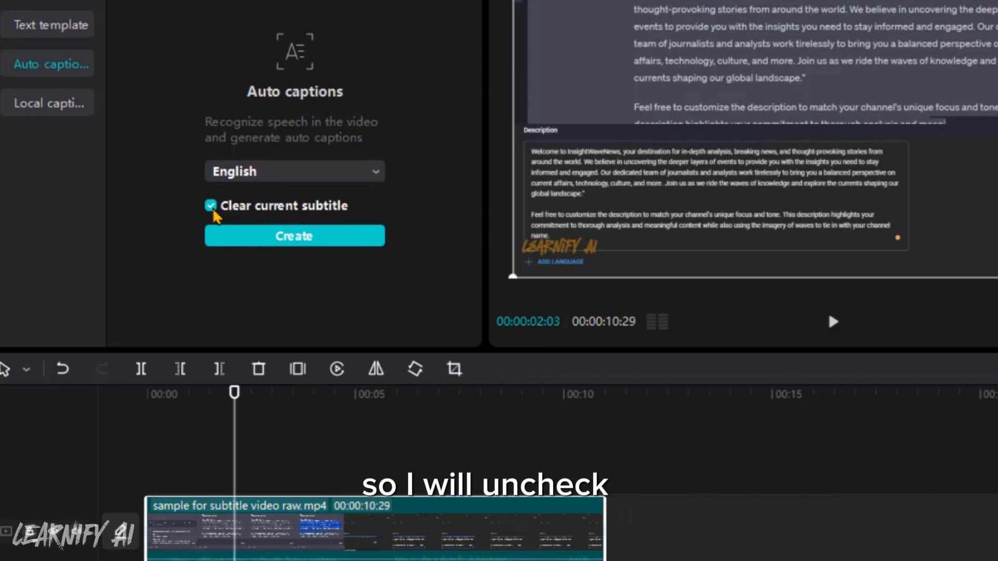
left_click(210, 205)
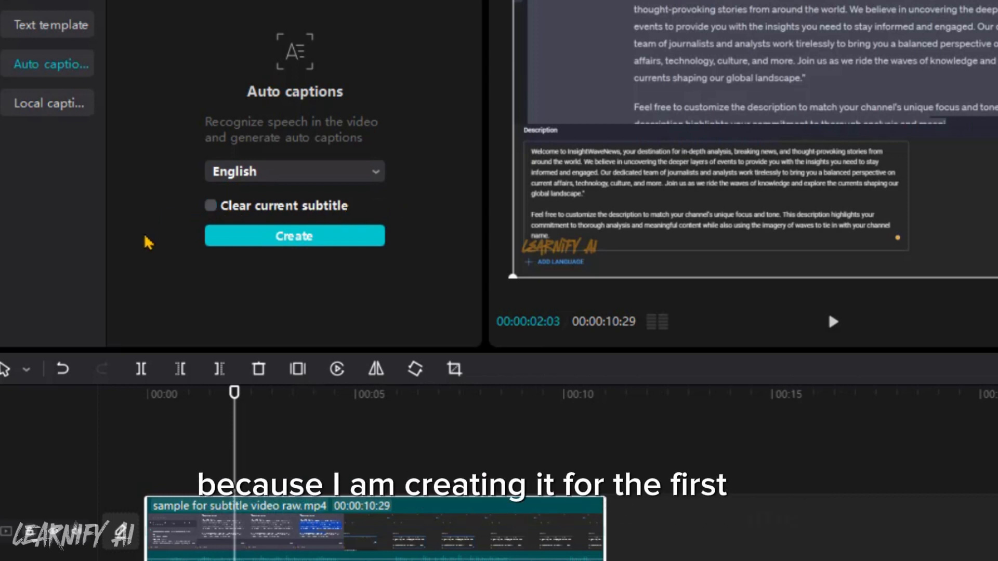
left_click(293, 236)
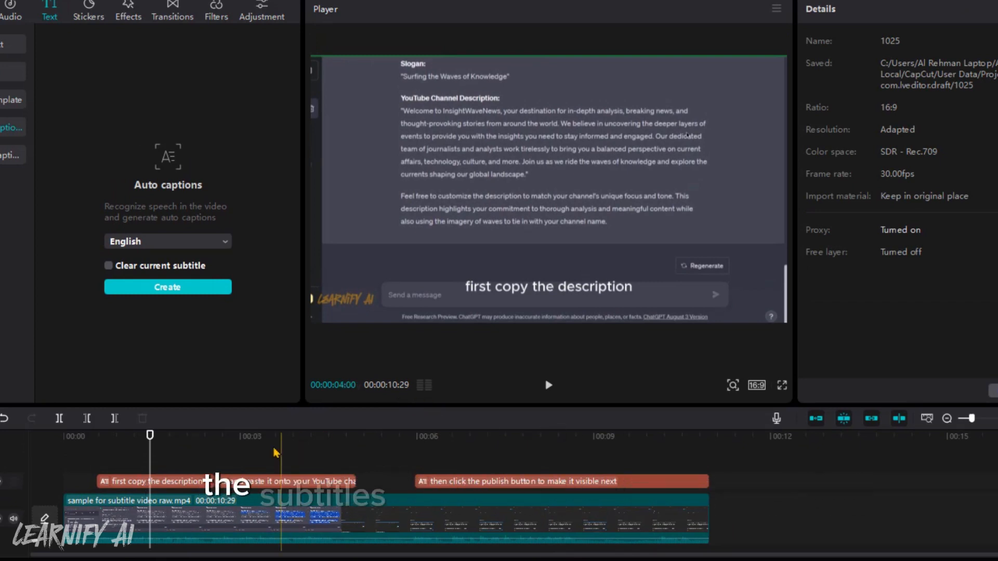
Select the generated caption clip 'first copy the description' to open its text settings
left_click(153, 482)
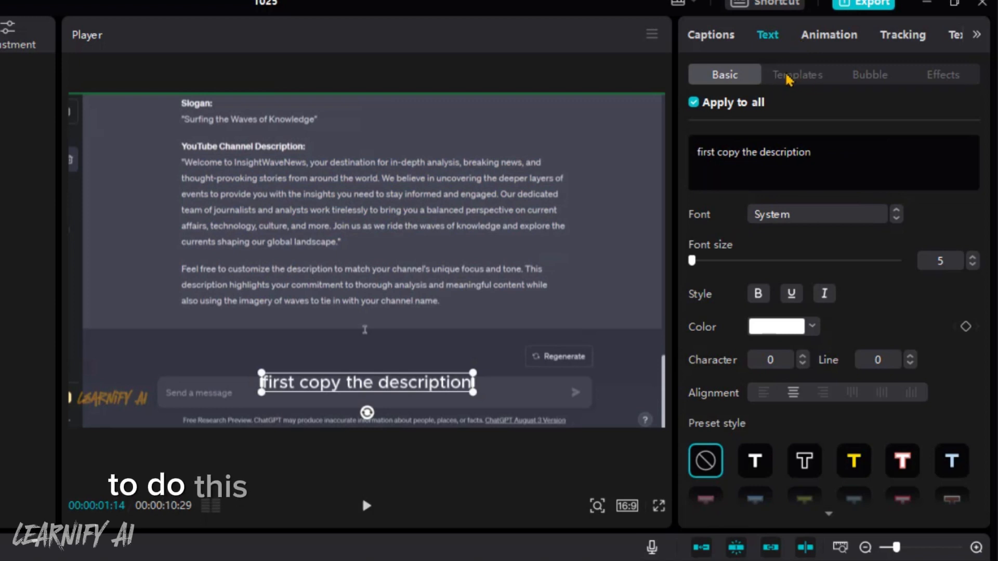
Try the first, yellow-and-white and italic caption templates on all captions, then preview
left_click(797, 75)
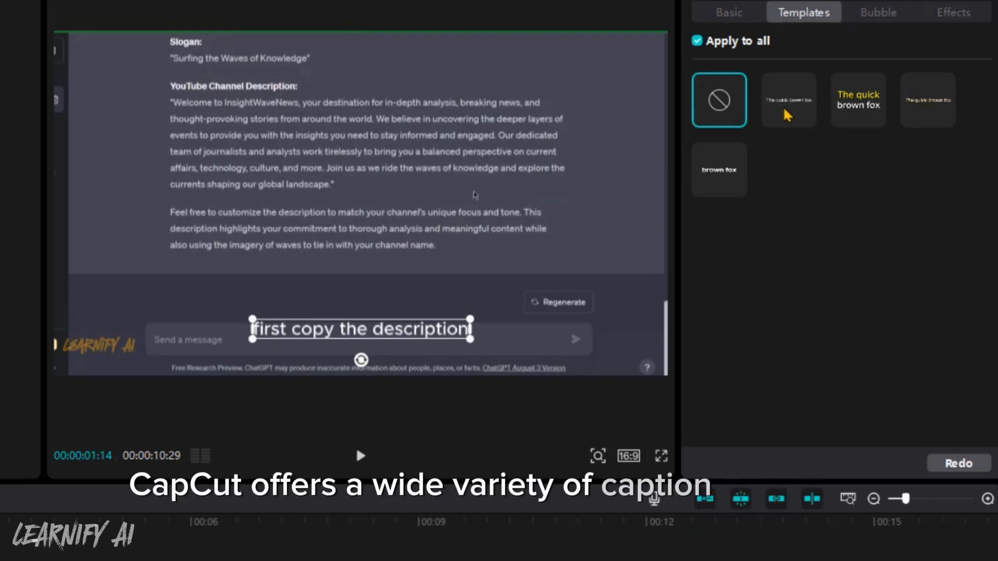
left_click(788, 100)
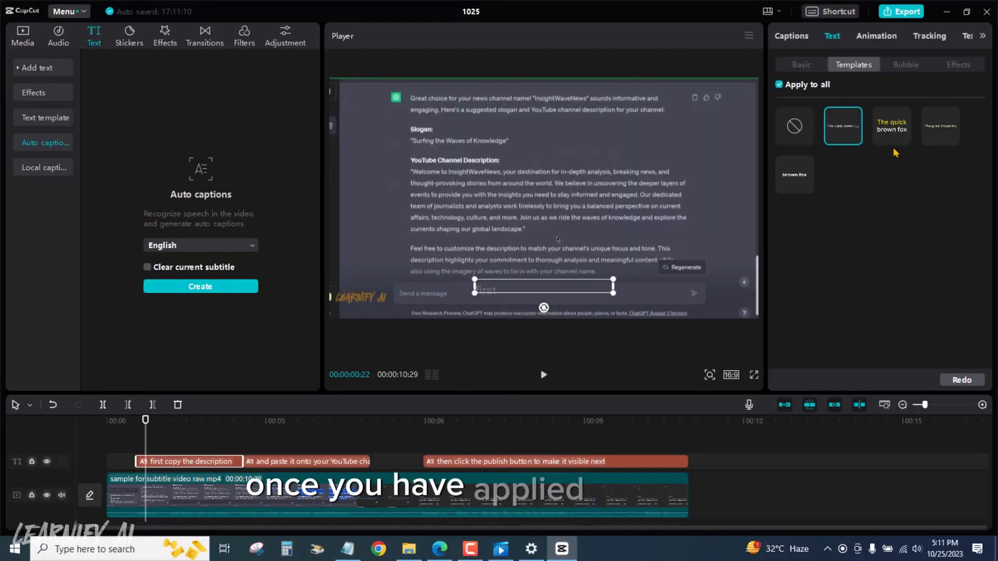
left_click(890, 126)
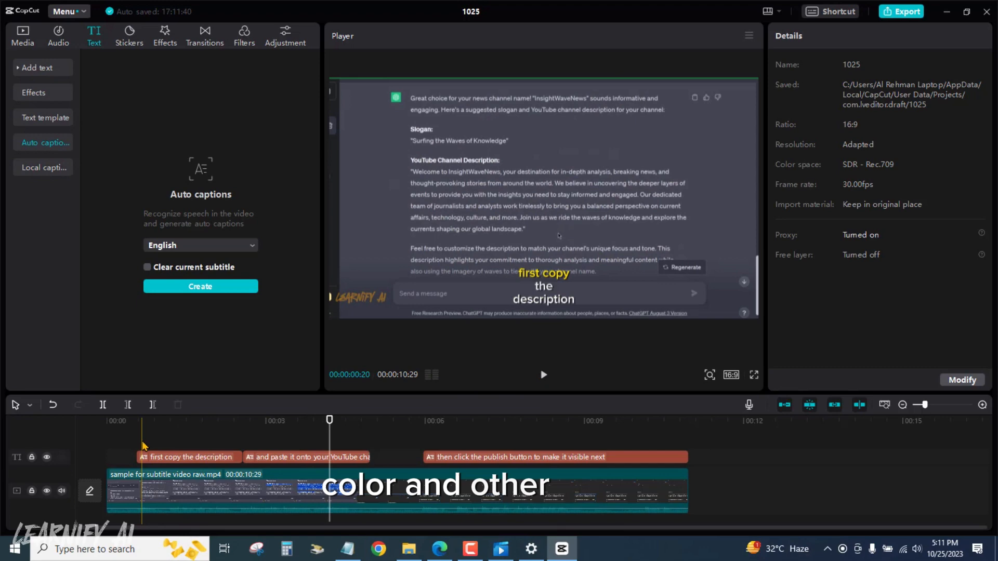
left_click(186, 458)
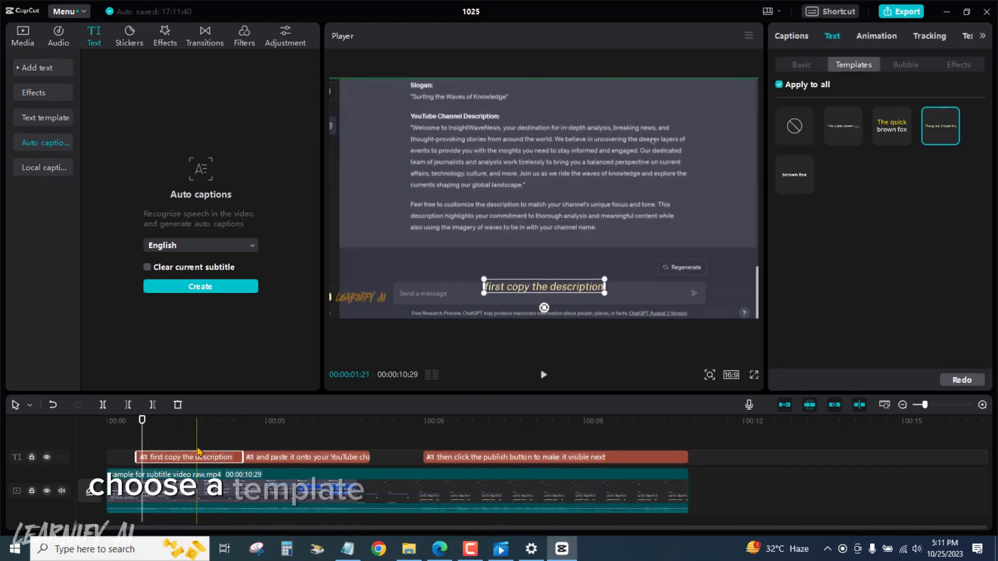
left_click(543, 375)
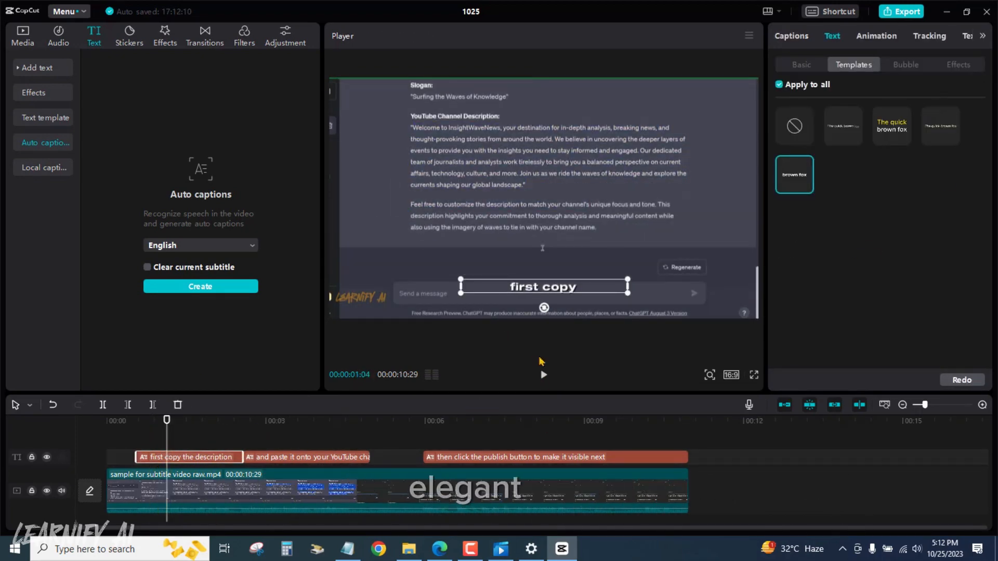
left_click(905, 65)
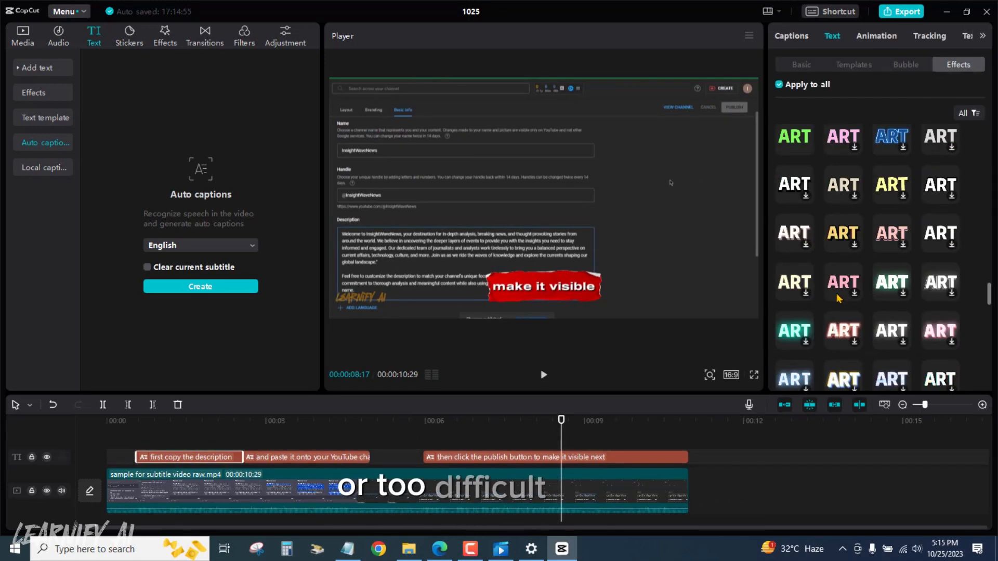
Reselect the first caption and choose a new text colour from the Color swatch
left_click(940, 196)
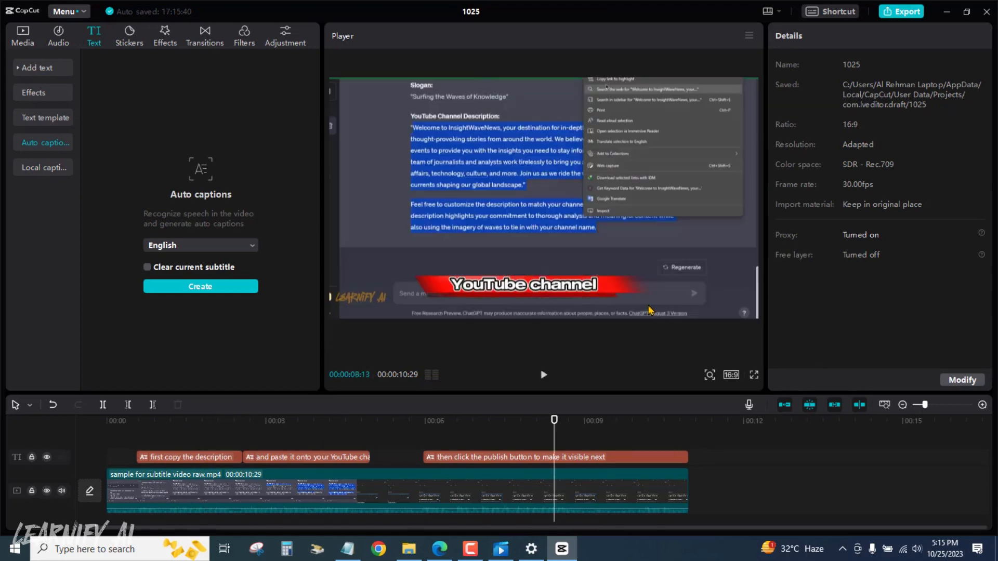
left_click(186, 456)
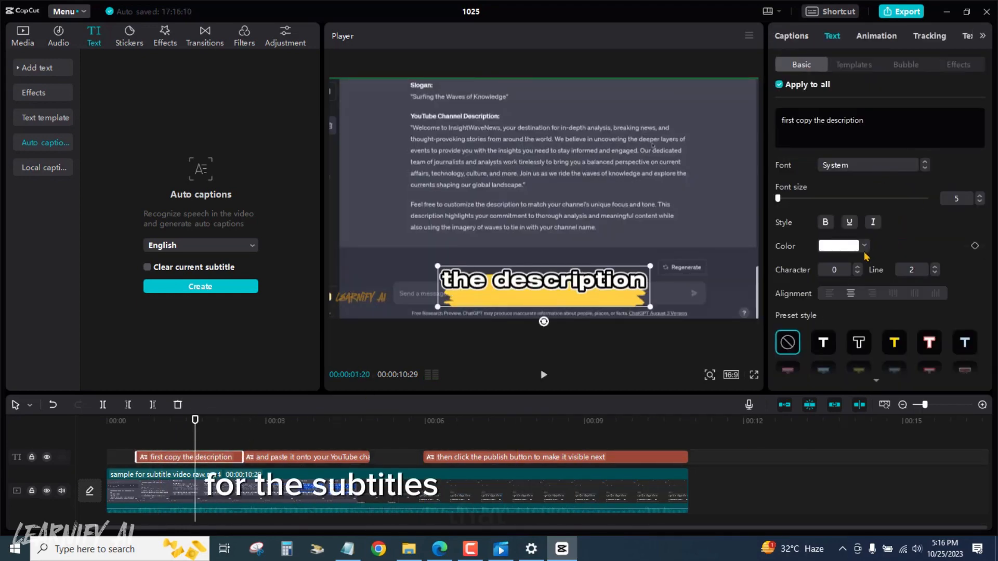
left_click(864, 246)
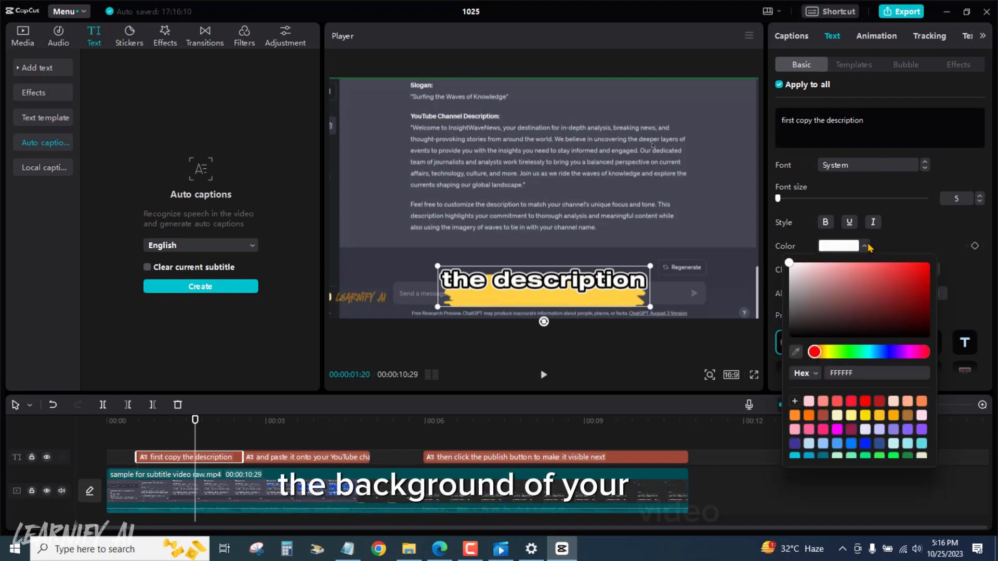
left_click(898, 279)
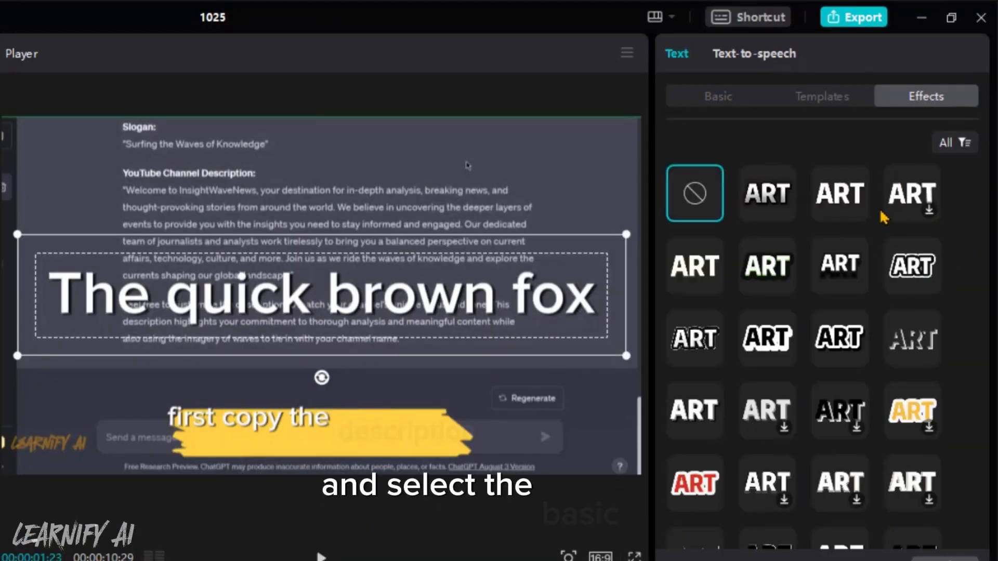
Remove the banner effect and apply an outlined preset style, then an alternative preset
left_click(821, 95)
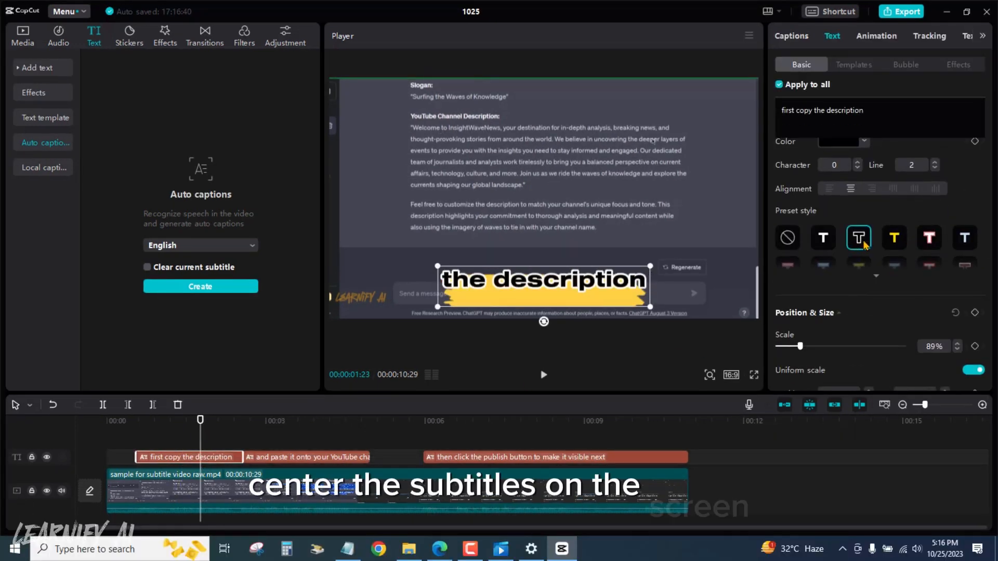
left_click(963, 237)
type(" offcourse")
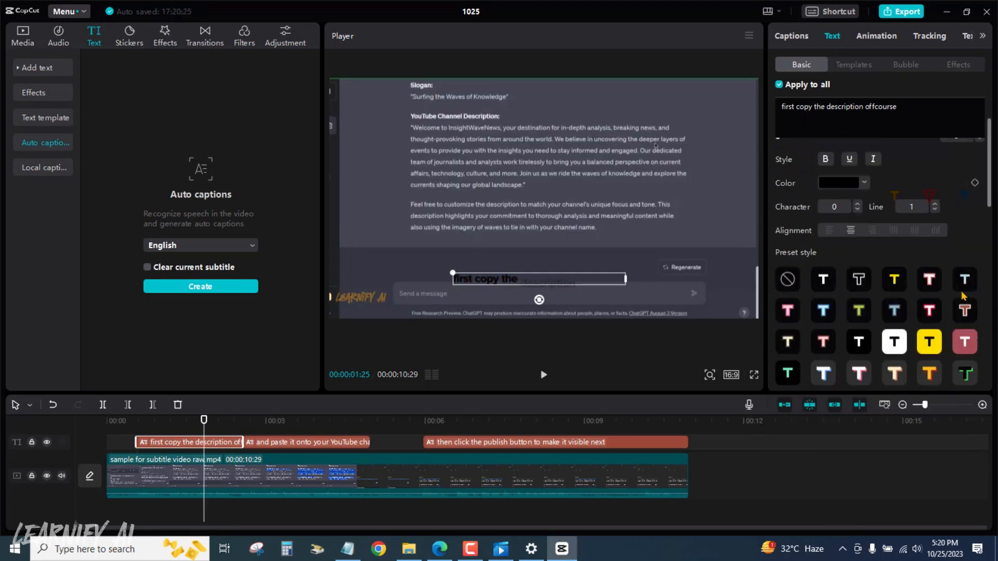
left_click(779, 209)
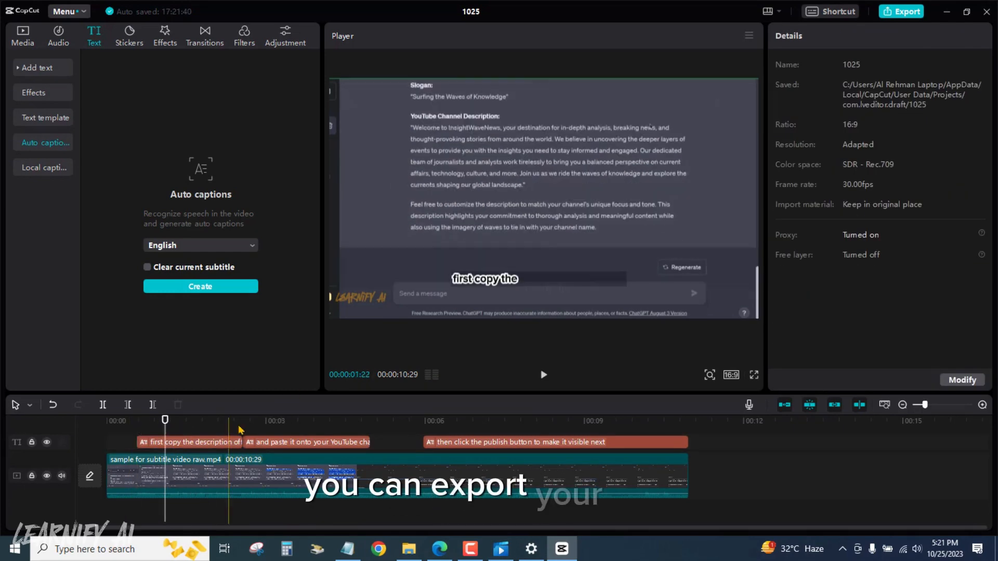
Open the Export dialog for the captioned project
left_click(906, 10)
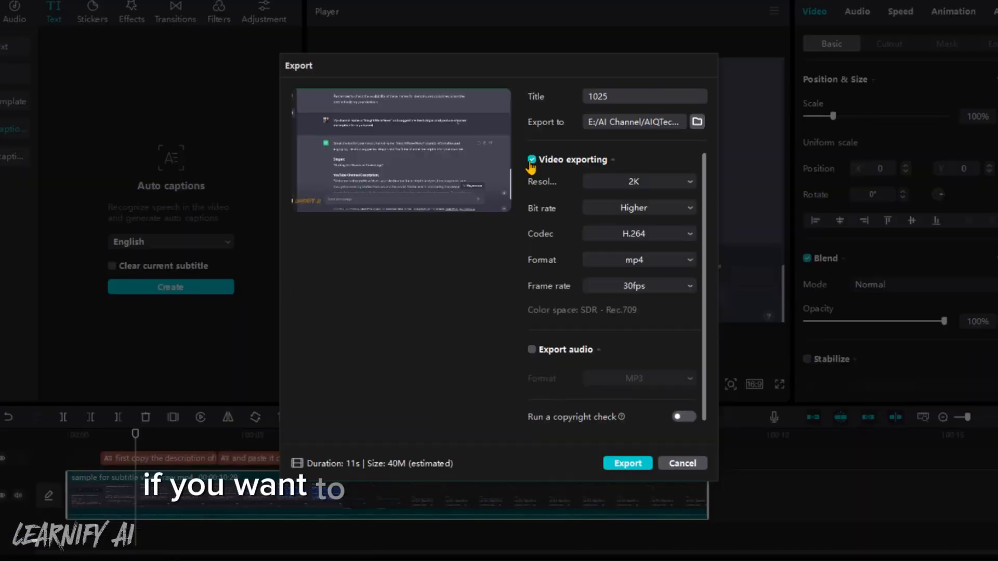
left_click(533, 160)
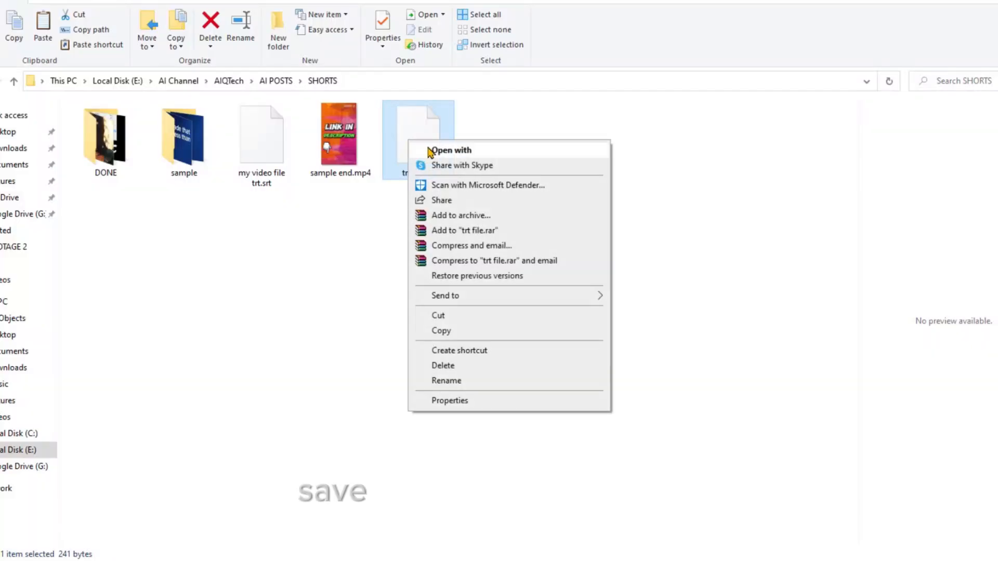
Use Open with on the .srt caption file and pick an app to open it
left_click(450, 149)
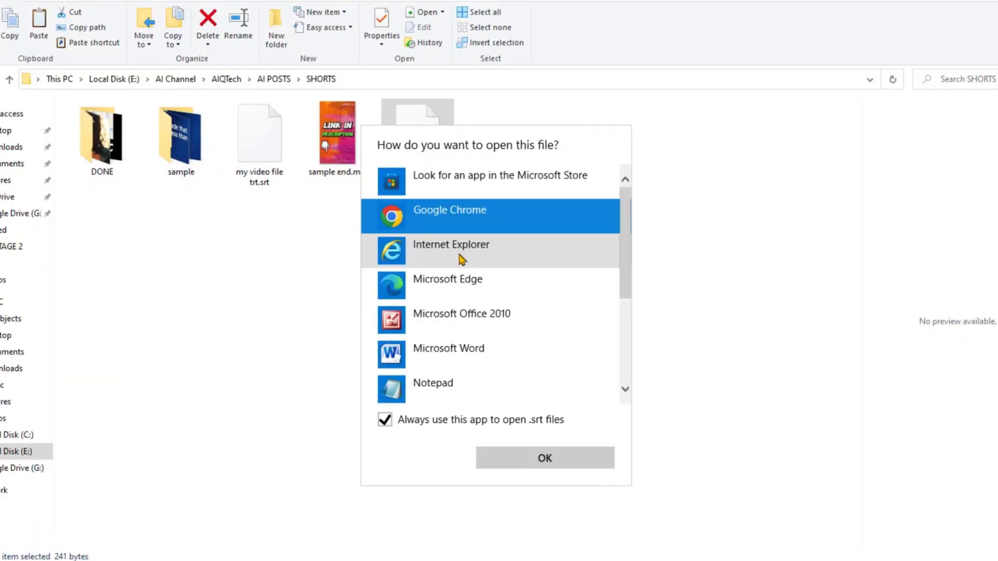
left_click(543, 458)
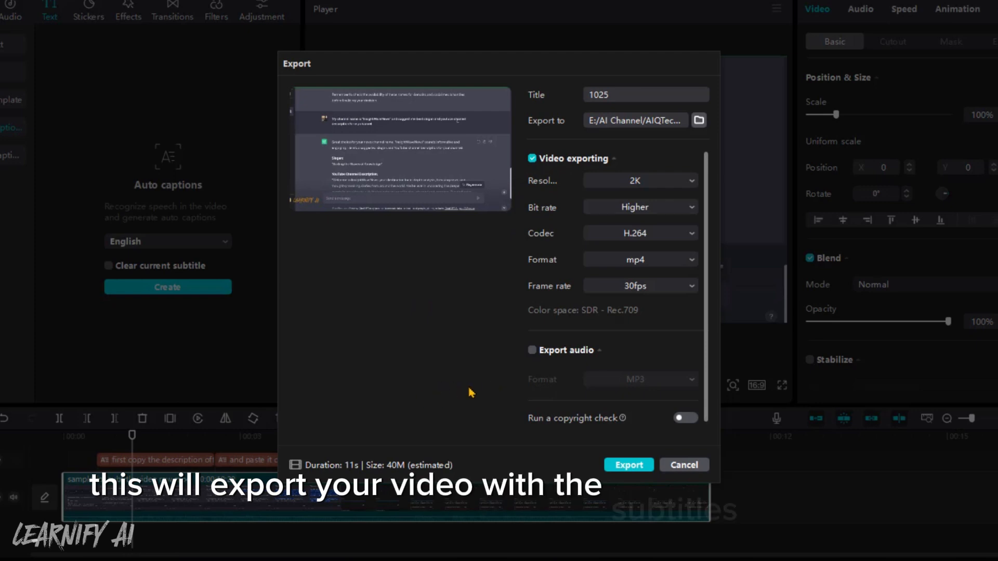
mouse_move(279, 357)
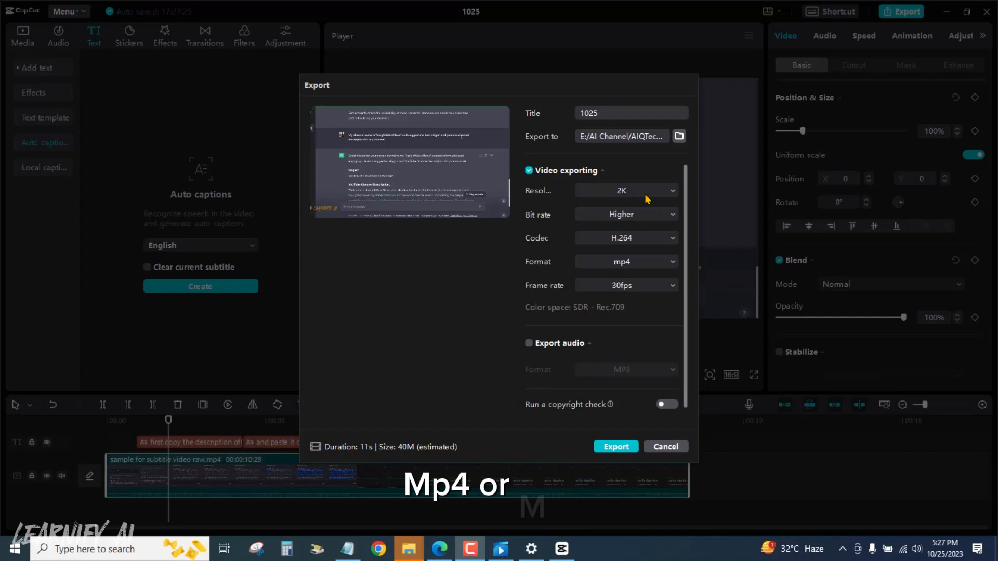
Export the captioned video at 1080P resolution in mp4 format and start the render
left_click(626, 190)
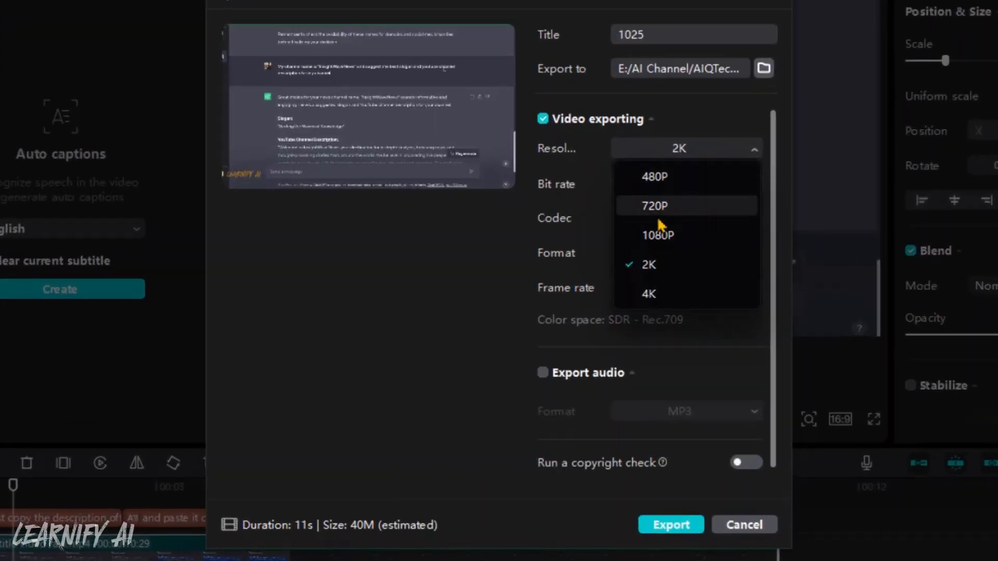
mouse_move(666, 250)
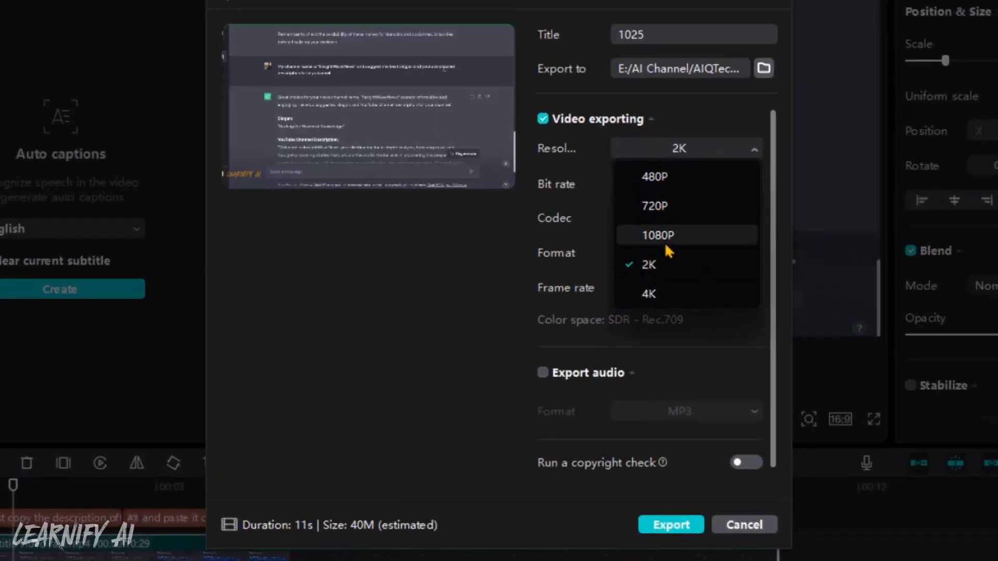
left_click(657, 235)
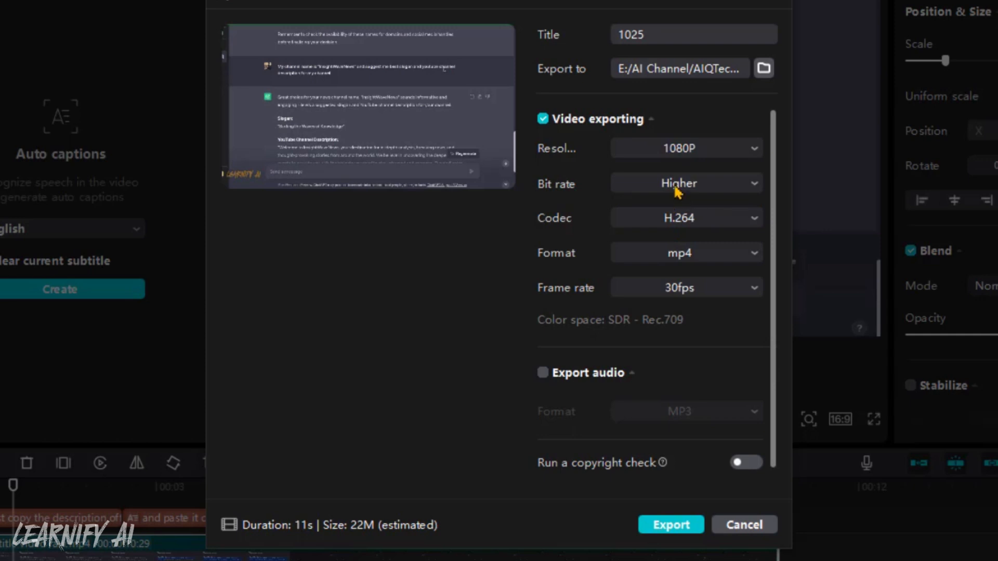
mouse_move(793, 267)
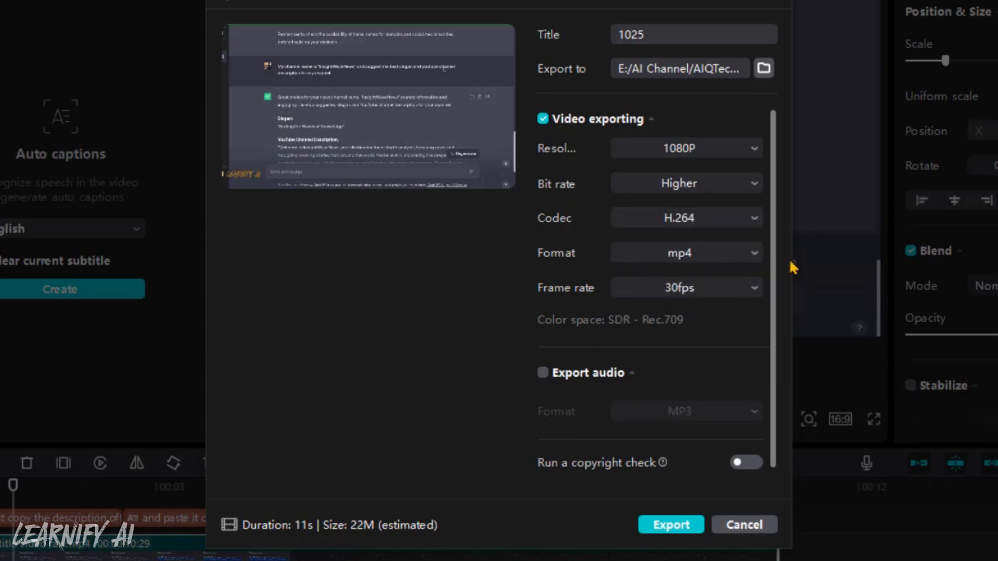
left_click(685, 253)
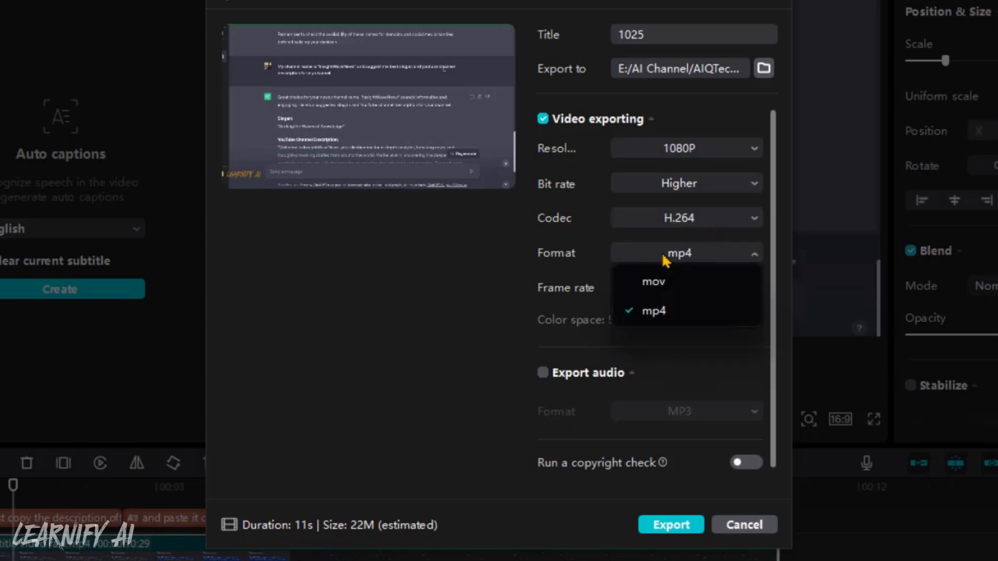
left_click(652, 310)
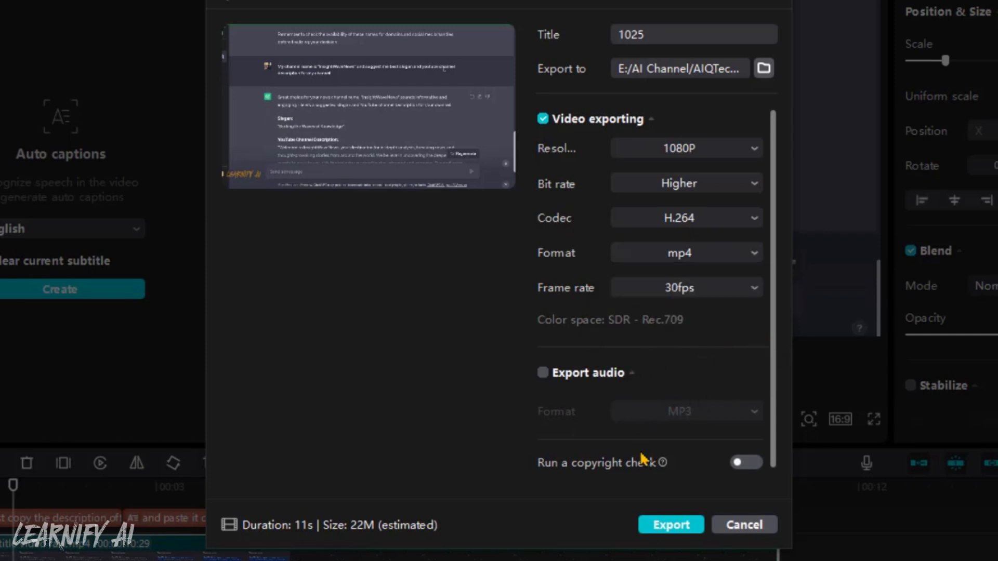
left_click(671, 524)
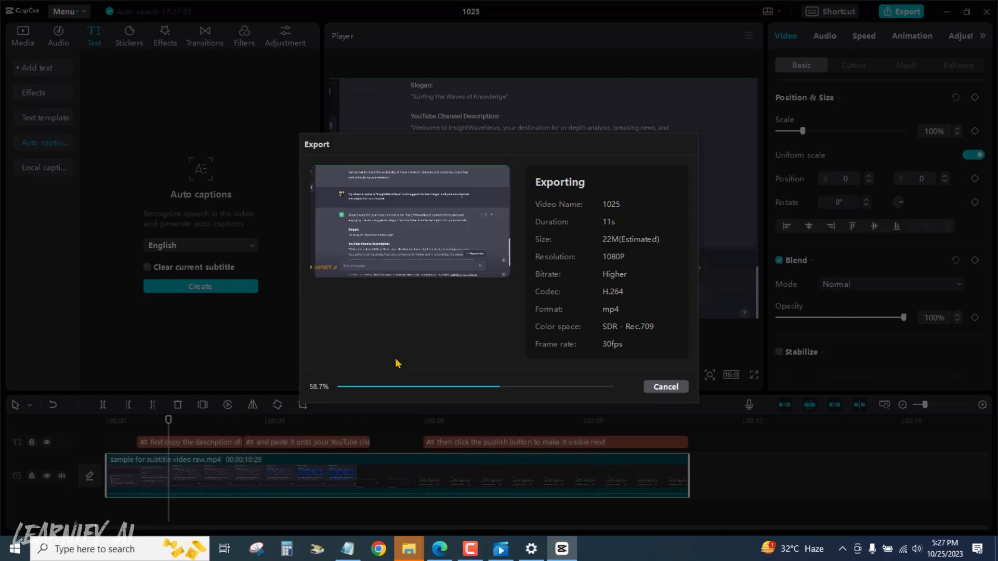